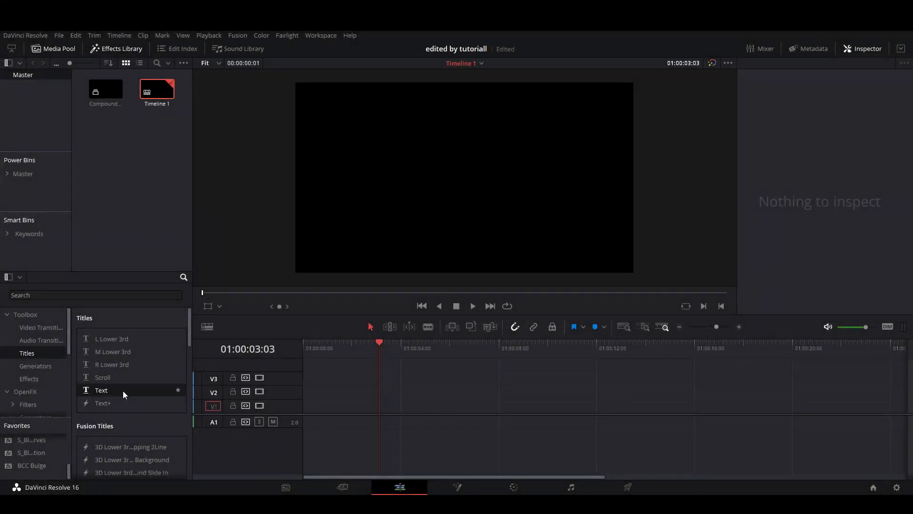
{"action": "mouse_move", "coordinate": [113, 392]}
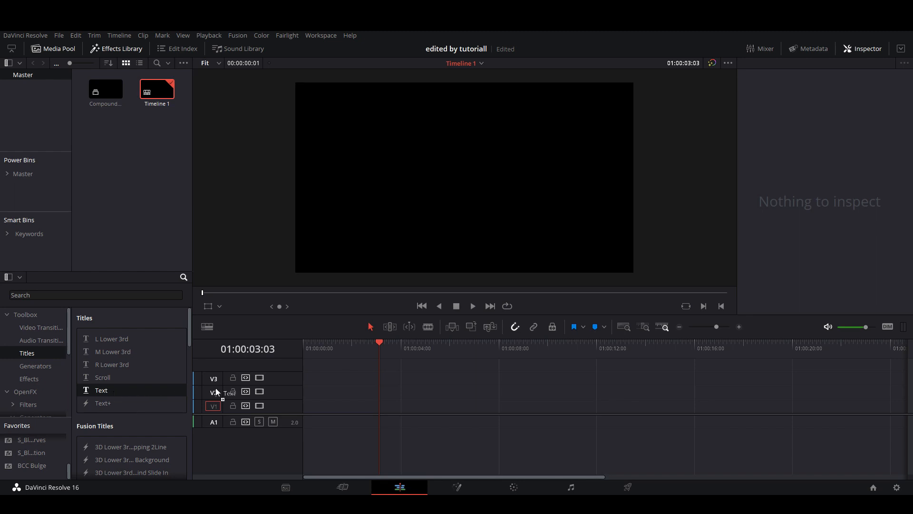
- Add two Text title clips to the first video track
{"action": "left_click_drag", "start_coordinate": [101, 390], "coordinate": [341, 406]}
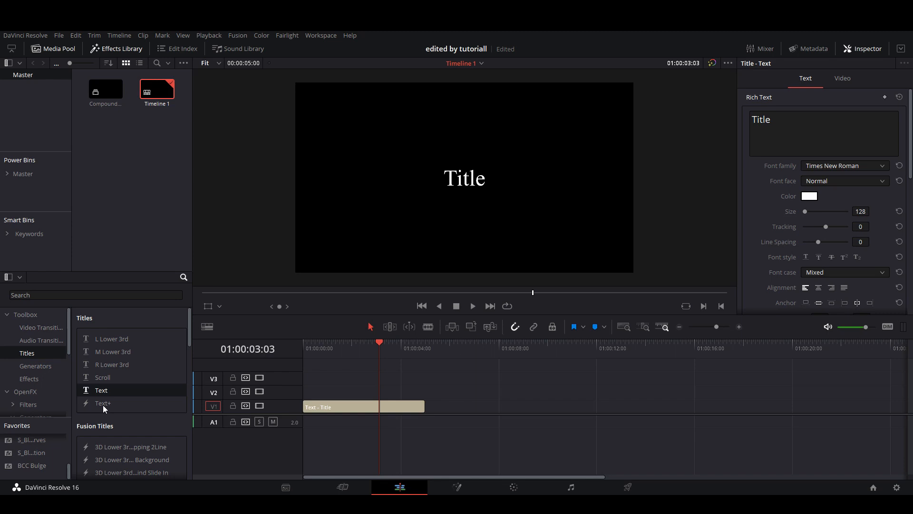
{"action": "mouse_move", "coordinate": [123, 390]}
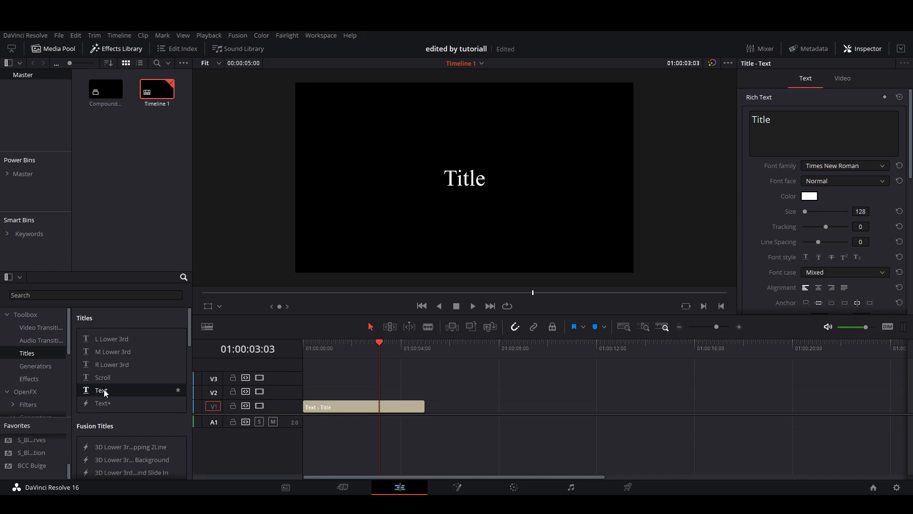
{"action": "mouse_move", "coordinate": [111, 390]}
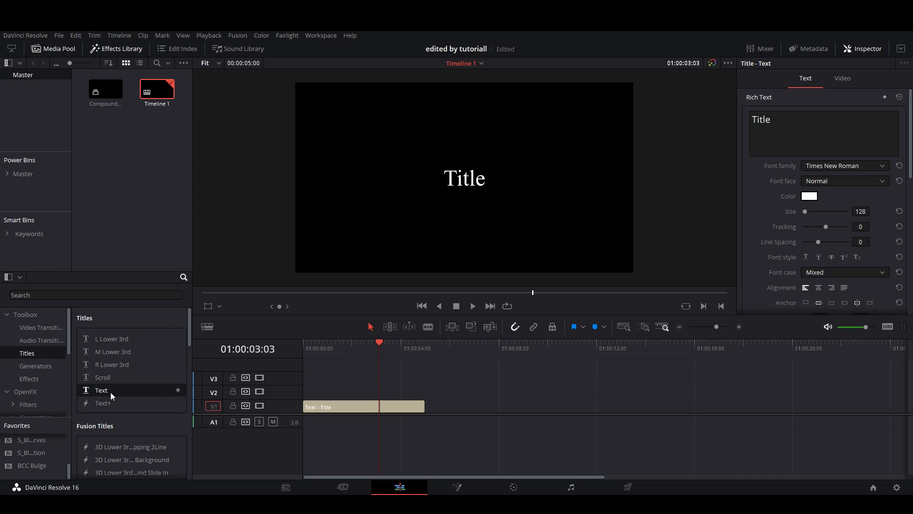
{"action": "left_click", "coordinate": [341, 406]}
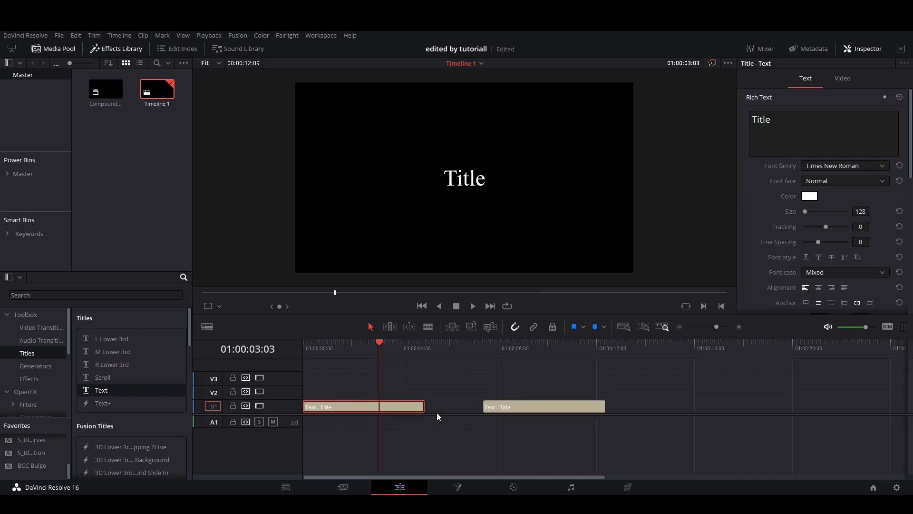
- Replace the first title's placeholder with Voiddd and set its font to Retroica
{"action": "left_click", "coordinate": [333, 348]}
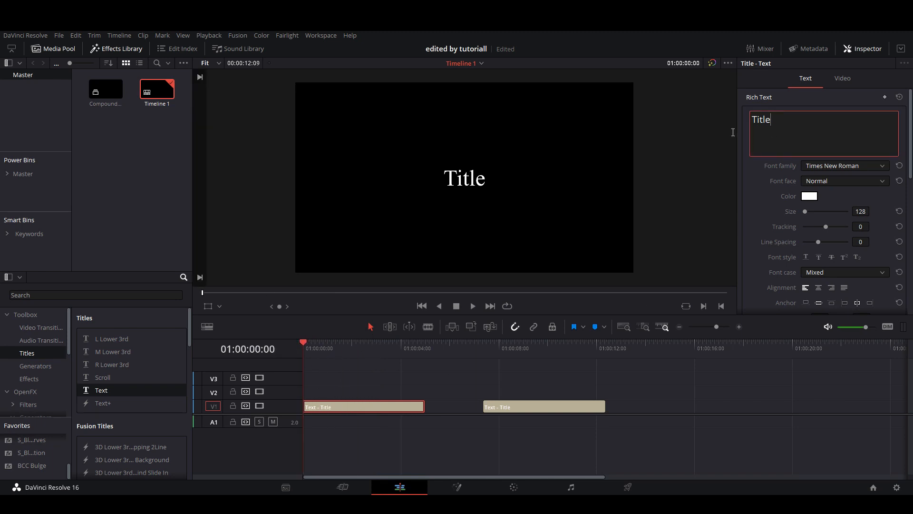
{"action": "key", "text": "BackSpace"}
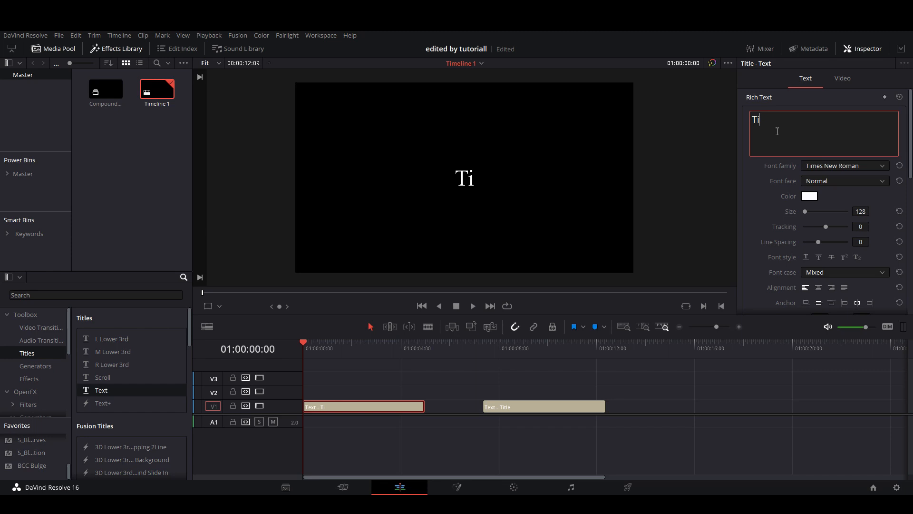
{"action": "type", "text": "Voiddd"}
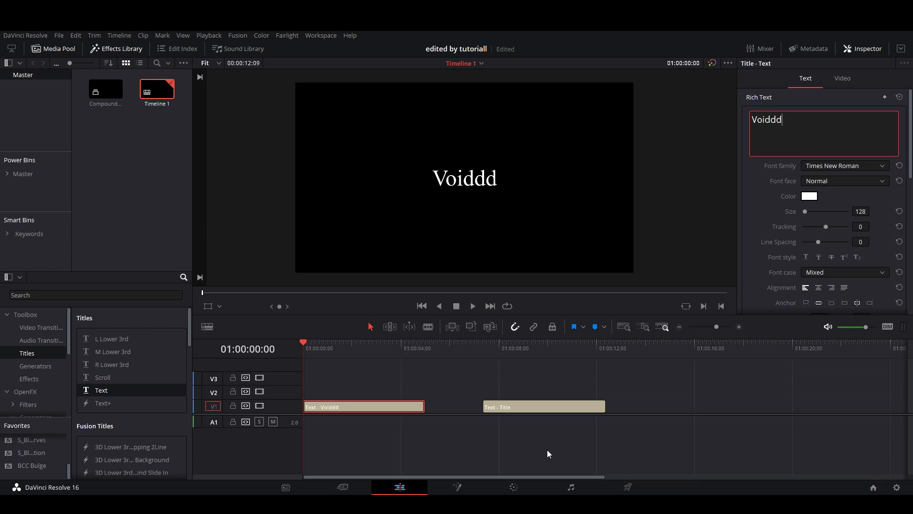
{"action": "left_click", "coordinate": [844, 166]}
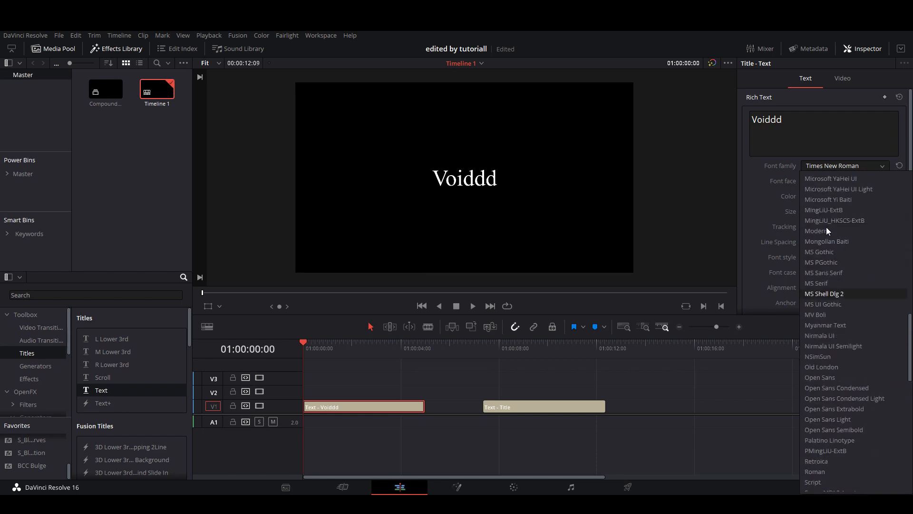
{"action": "mouse_move", "coordinate": [827, 234]}
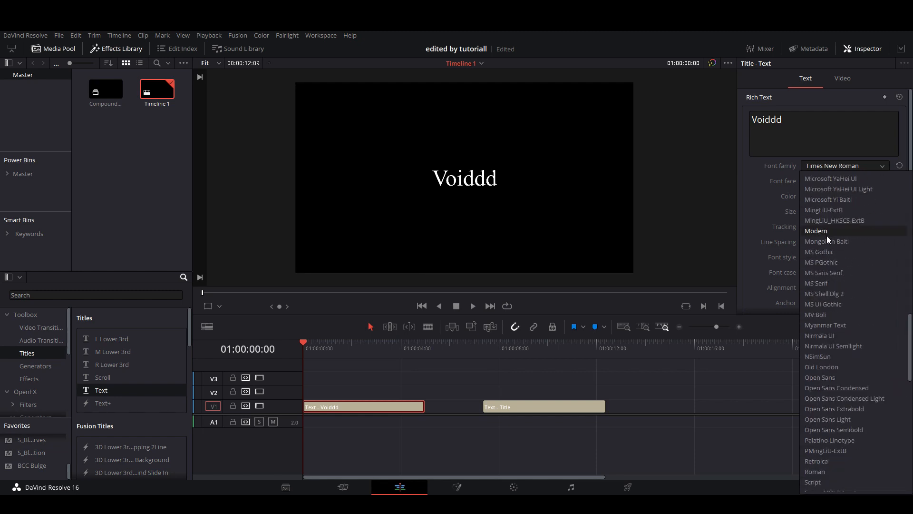
{"action": "scroll", "scroll_direction": "down", "scroll_amount": 3}
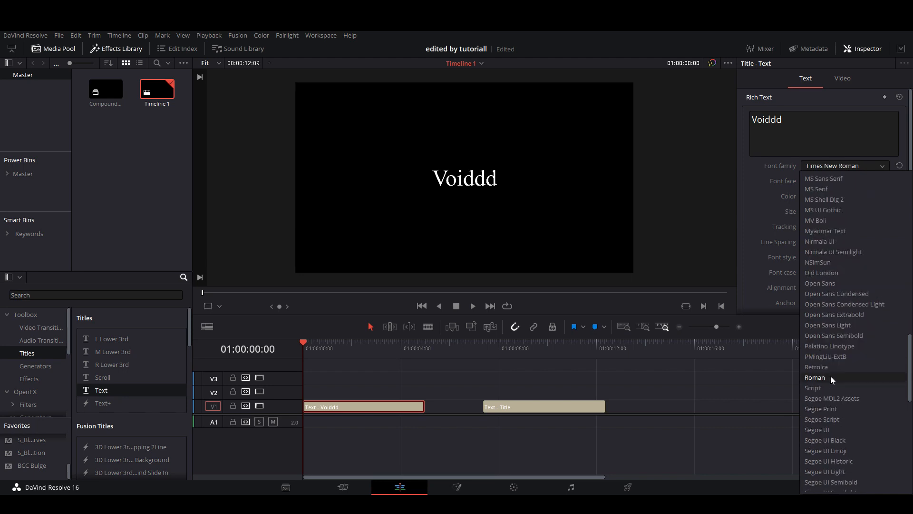
{"action": "left_click", "coordinate": [816, 367]}
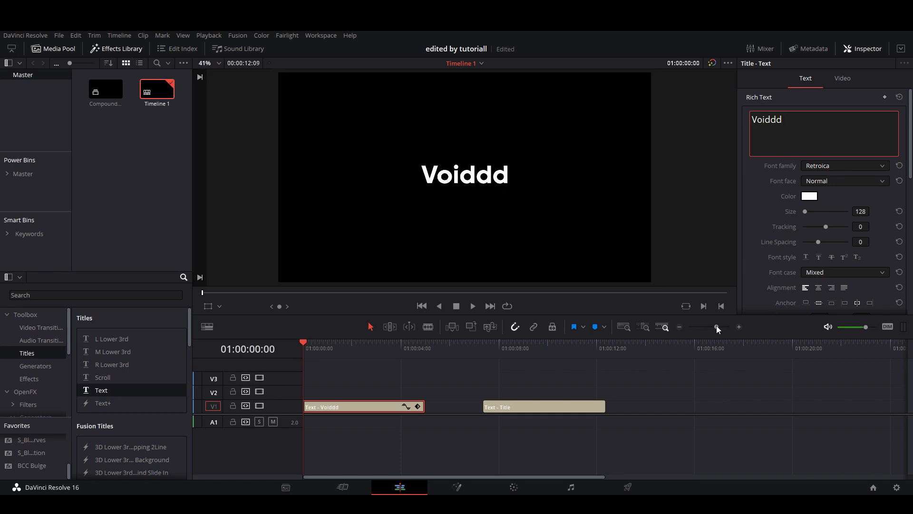
- Show the Voiddd clip's transform settings to keyframe its zoom from 0
{"action": "left_click", "coordinate": [842, 78]}
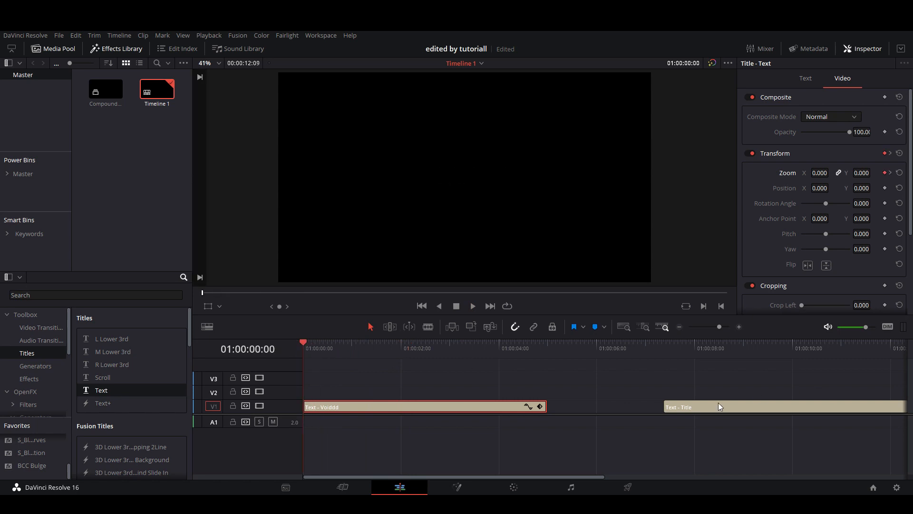
- Stack the second title above the first, set its text to Voiddd in Retroica
{"action": "left_click_drag", "start_coordinate": [678, 406], "coordinate": [543, 393]}
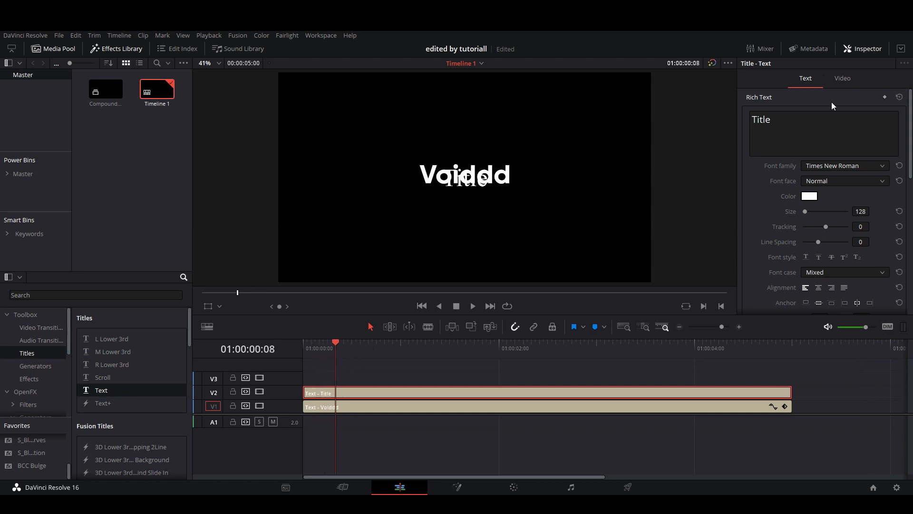
{"action": "double_click", "coordinate": [761, 120]}
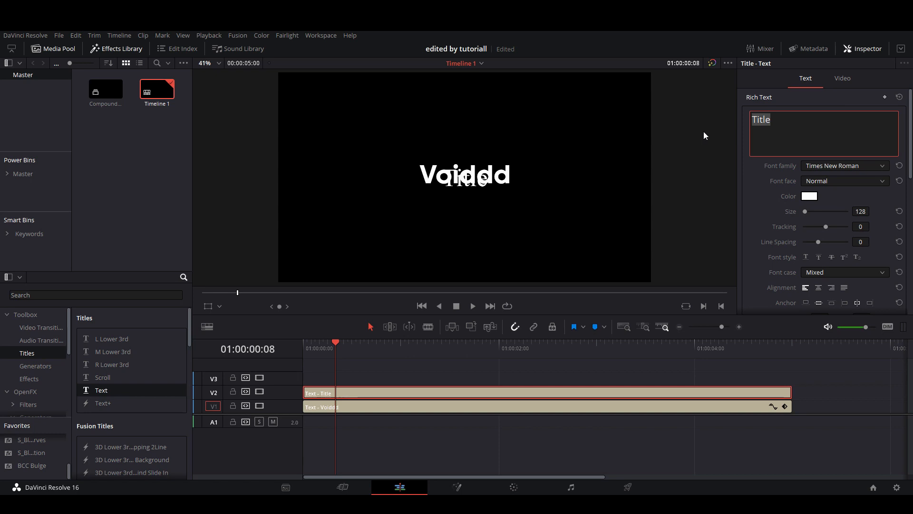
{"action": "type", "text": "Voiddd"}
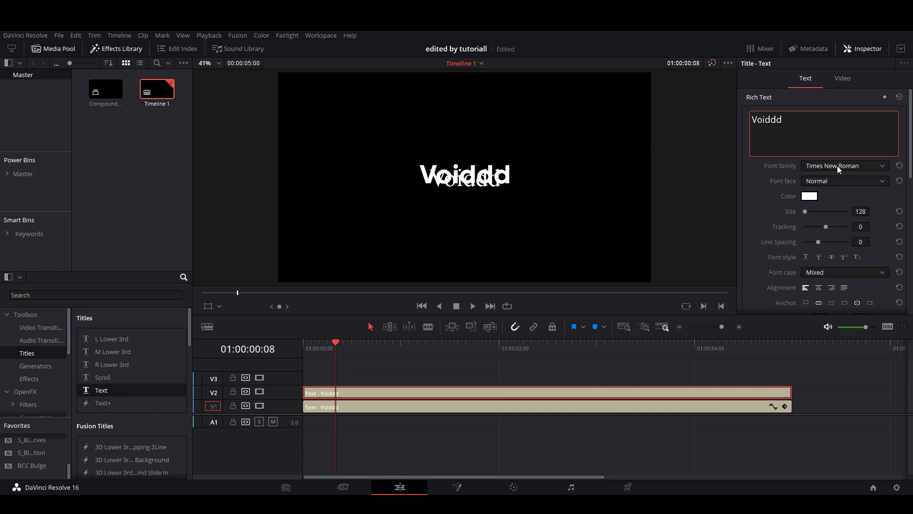
{"action": "left_click", "coordinate": [845, 165]}
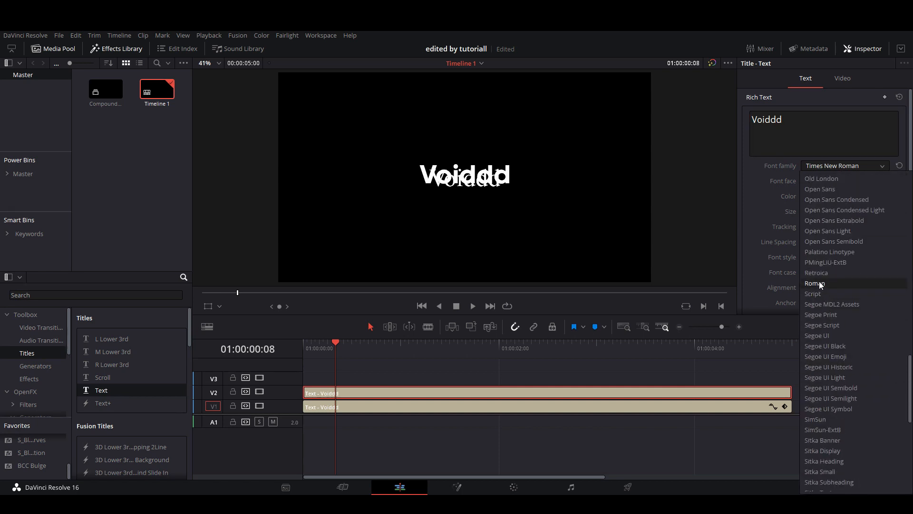
{"action": "left_click", "coordinate": [816, 272]}
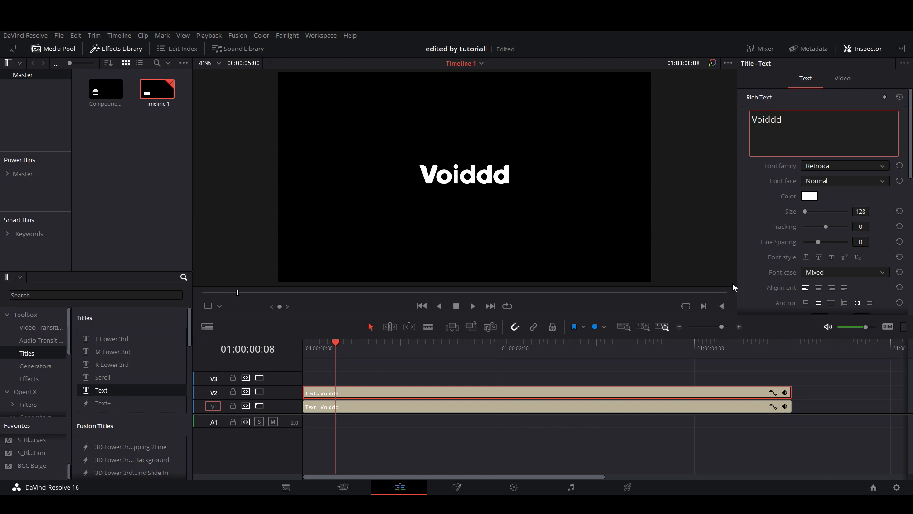
{"action": "left_click", "coordinate": [721, 327]}
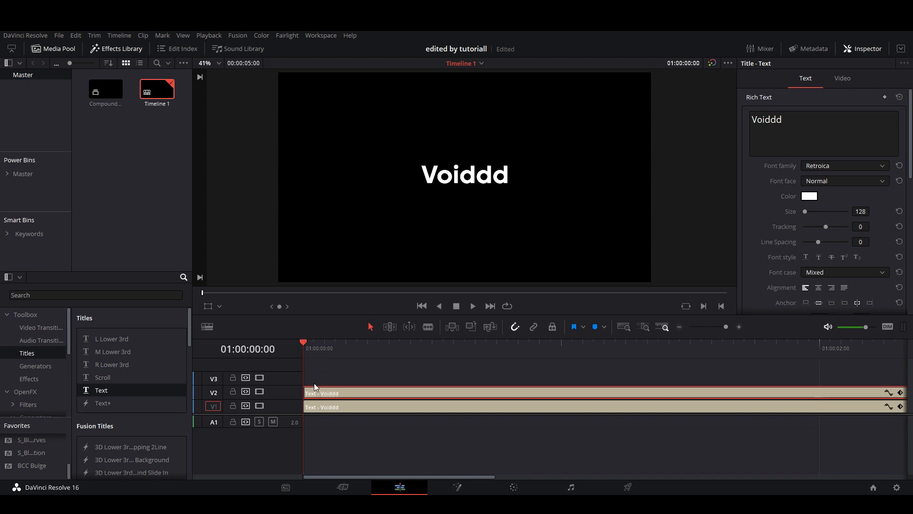
{"action": "mouse_move", "coordinate": [843, 83]}
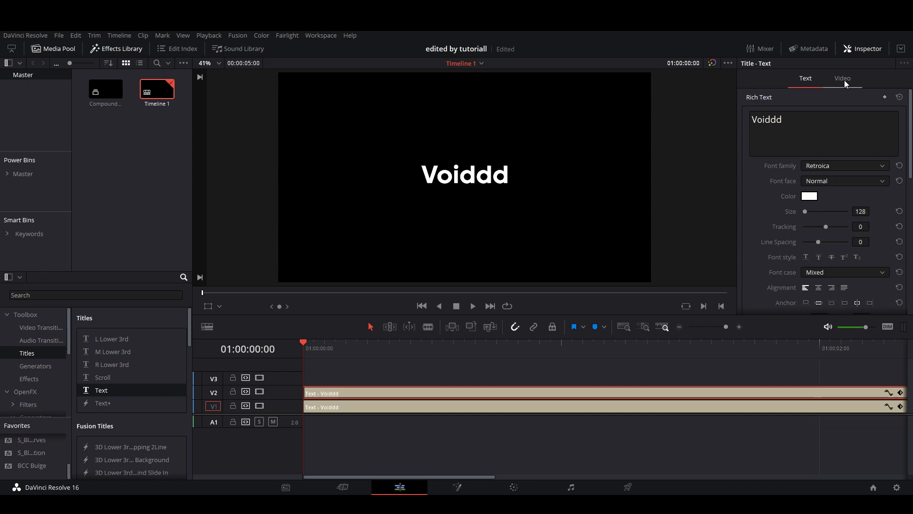
- Keyframe the upper Voiddd clip's zoom to grow to 1.3
{"action": "left_click", "coordinate": [843, 78]}
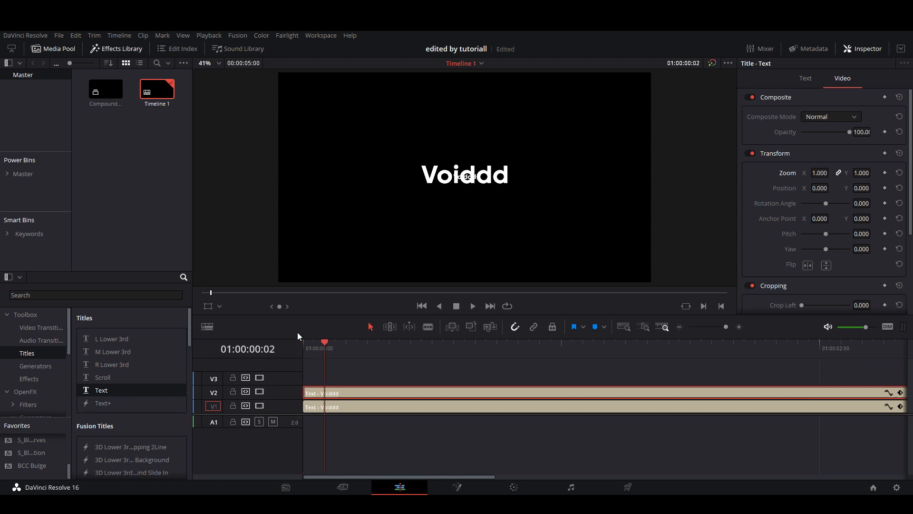
{"action": "mouse_move", "coordinate": [329, 345]}
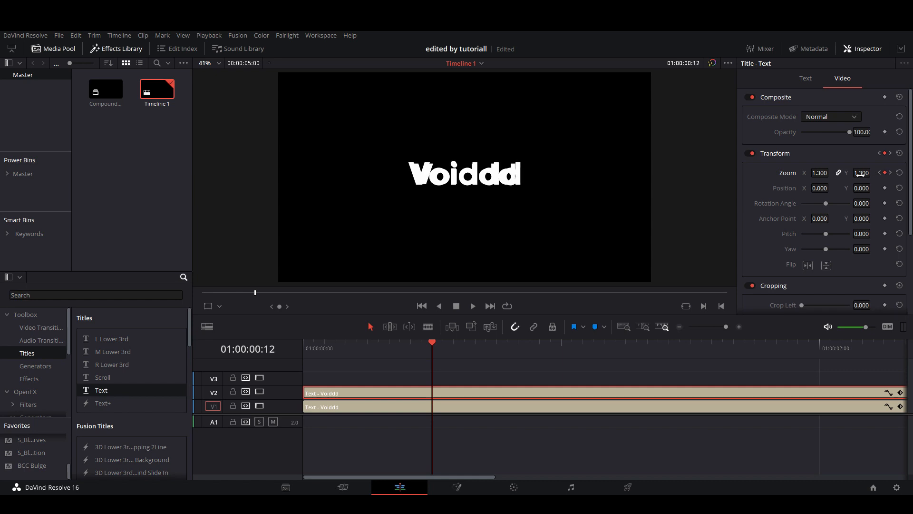
{"action": "left_click", "coordinate": [861, 172]}
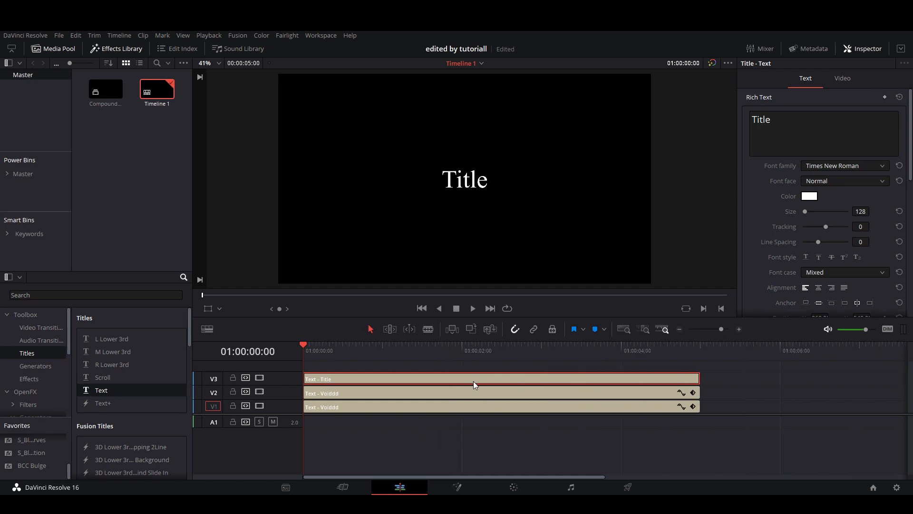
{"action": "mouse_move", "coordinate": [850, 76]}
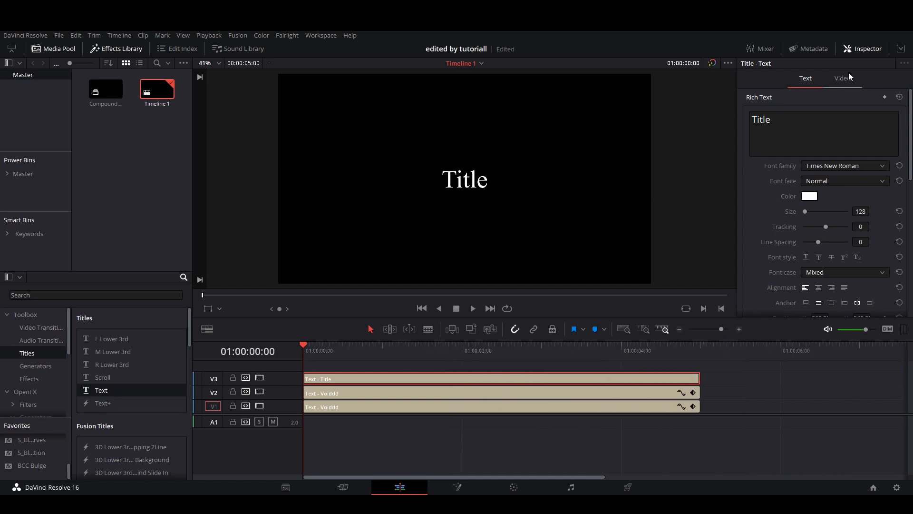
- Set the third title to Akira Expanded and write 'edited by' over two lines
{"action": "left_click", "coordinate": [845, 165]}
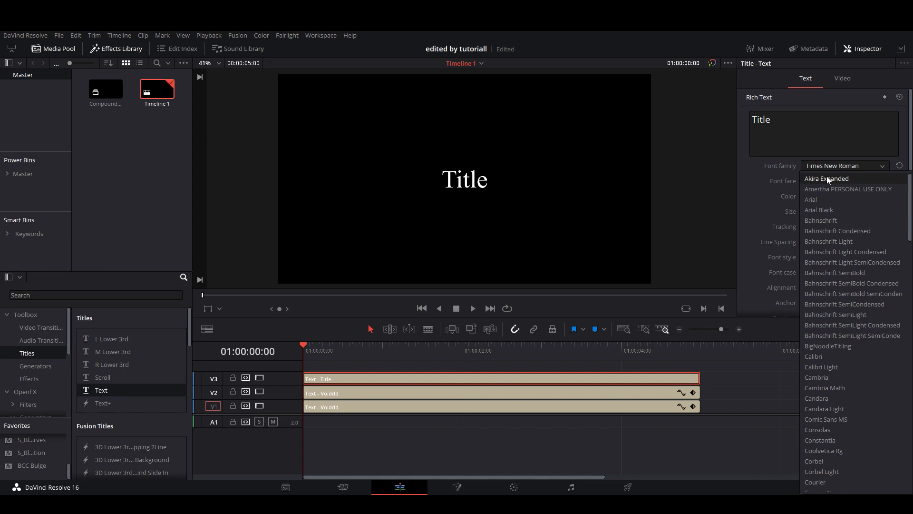
{"action": "left_click", "coordinate": [825, 179]}
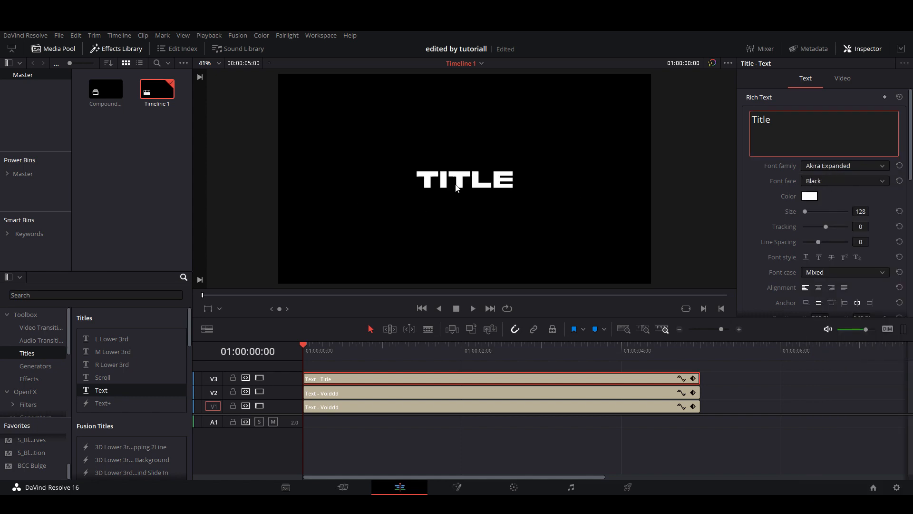
{"action": "mouse_move", "coordinate": [825, 176]}
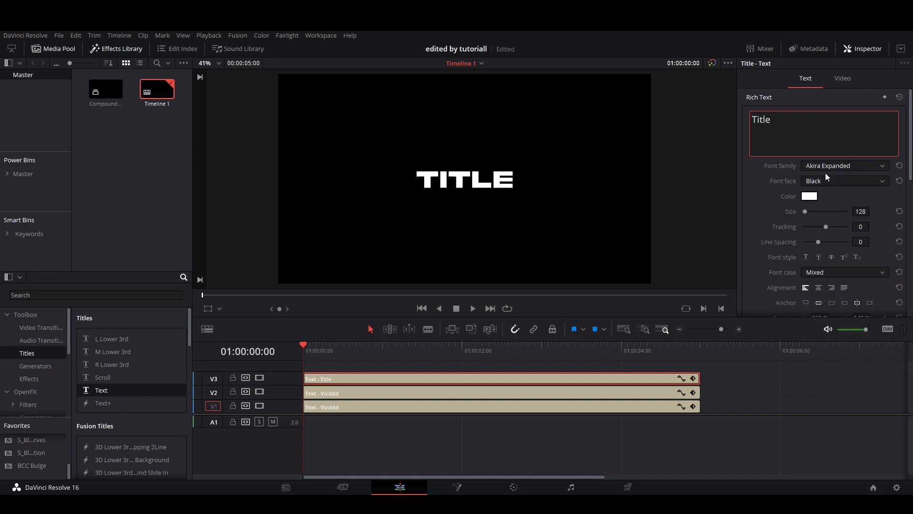
{"action": "double_click", "coordinate": [761, 119]}
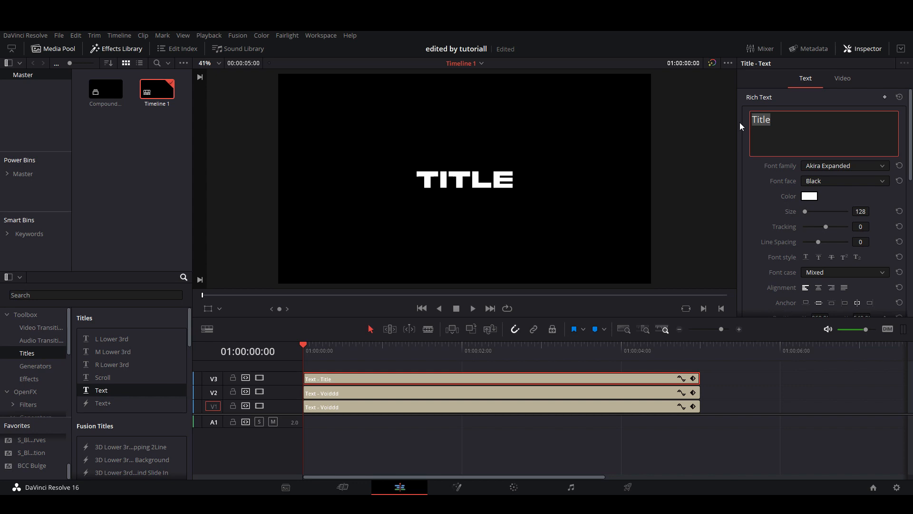
{"action": "type", "text": "edited by"}
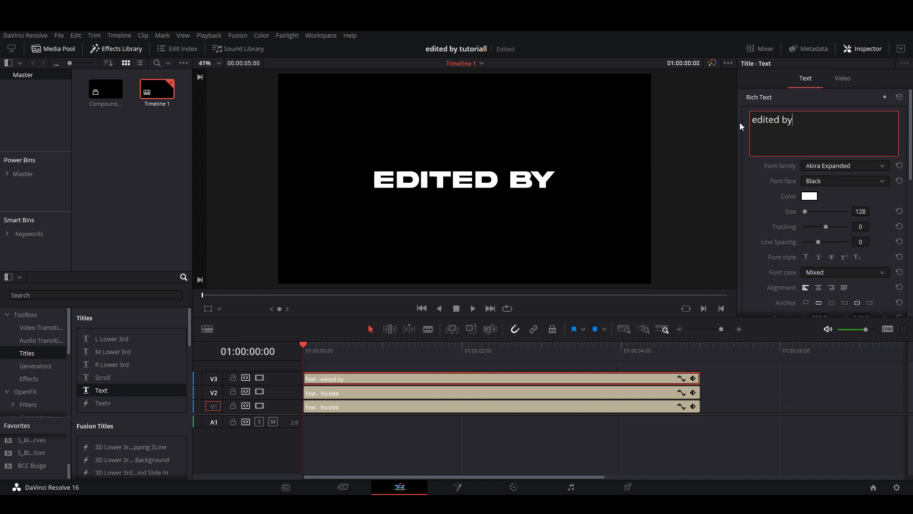
{"action": "key", "text": "Backspace"}
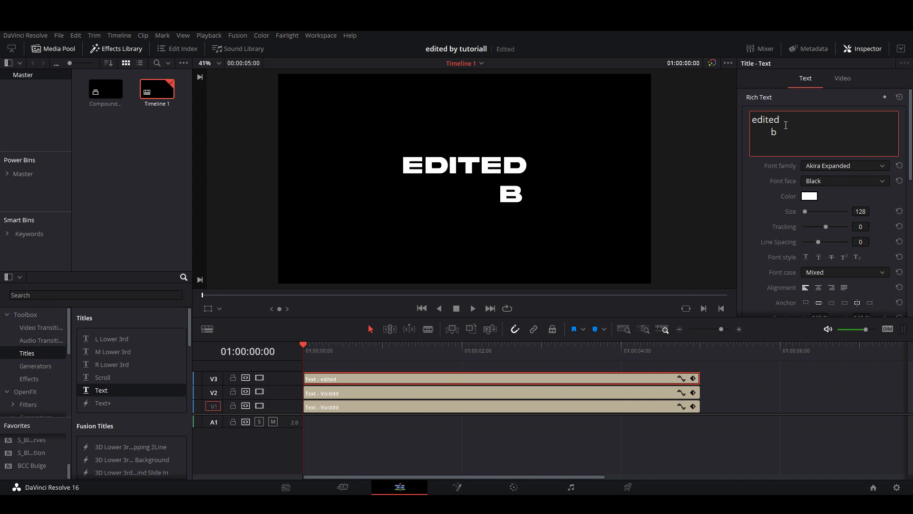
{"action": "type", "text": "y"}
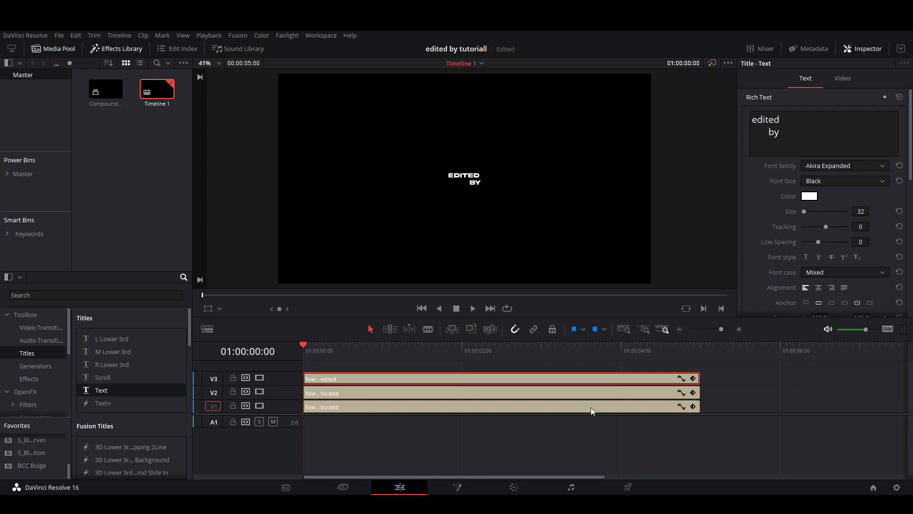
- Move the EDITED BY clip so it starts at frame 17
{"action": "left_click", "coordinate": [319, 349]}
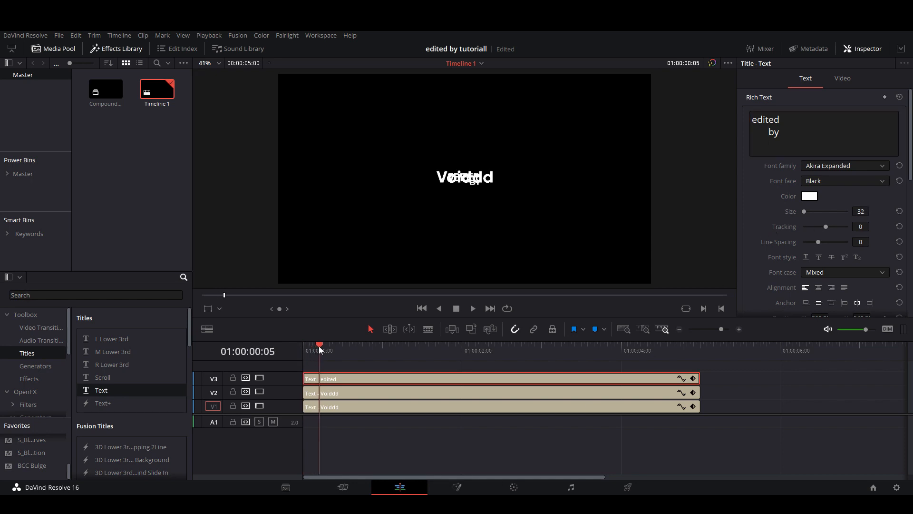
{"action": "left_click", "coordinate": [349, 346]}
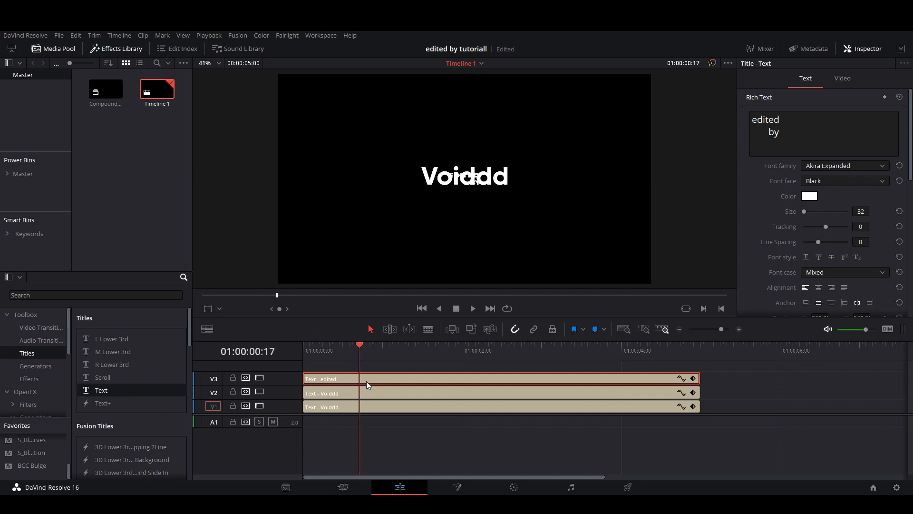
{"action": "left_click_drag", "start_coordinate": [331, 379], "coordinate": [401, 379]}
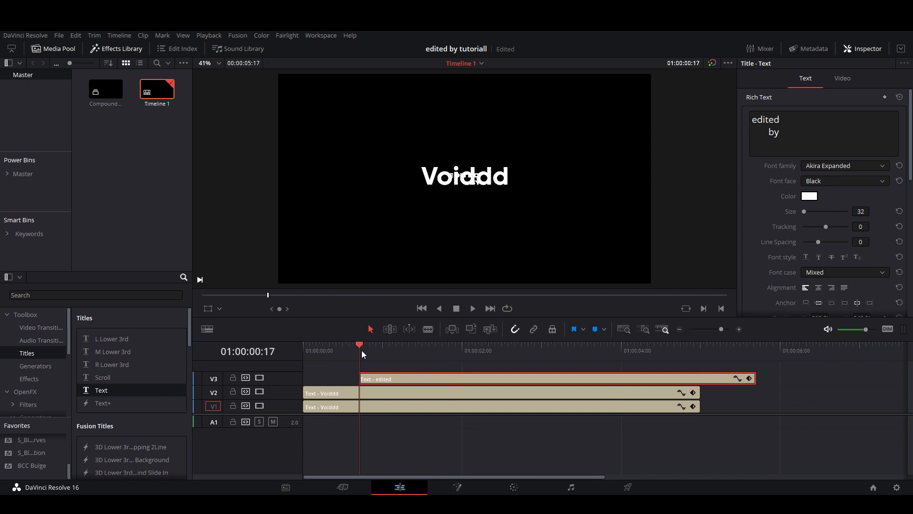
- Position EDITED BY at about X -149, Y 75, above the left end of Voiddd
{"action": "left_click", "coordinate": [843, 78]}
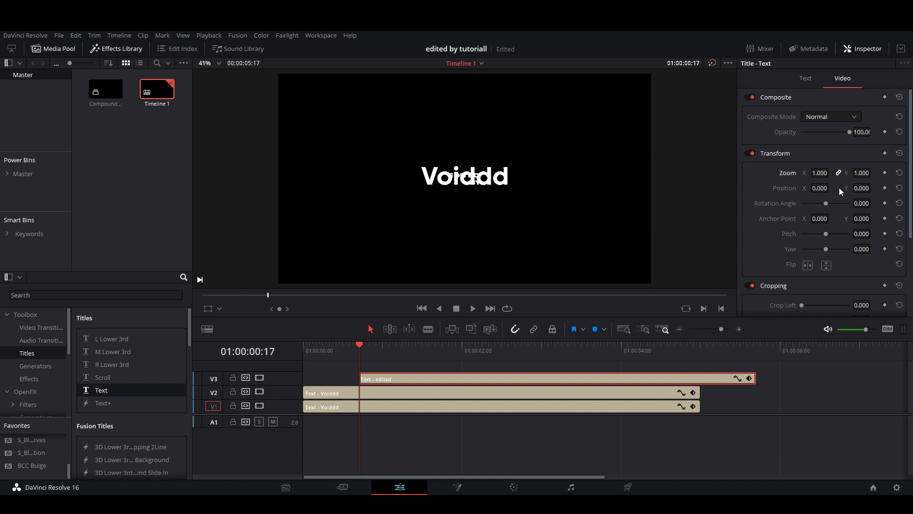
{"action": "left_click_drag", "start_coordinate": [818, 187], "coordinate": [809, 187]}
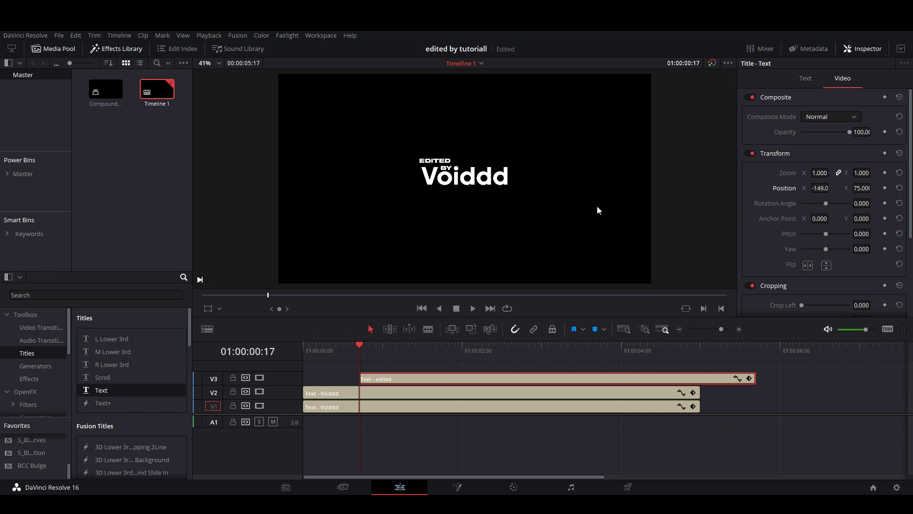
{"action": "mouse_move", "coordinate": [359, 353]}
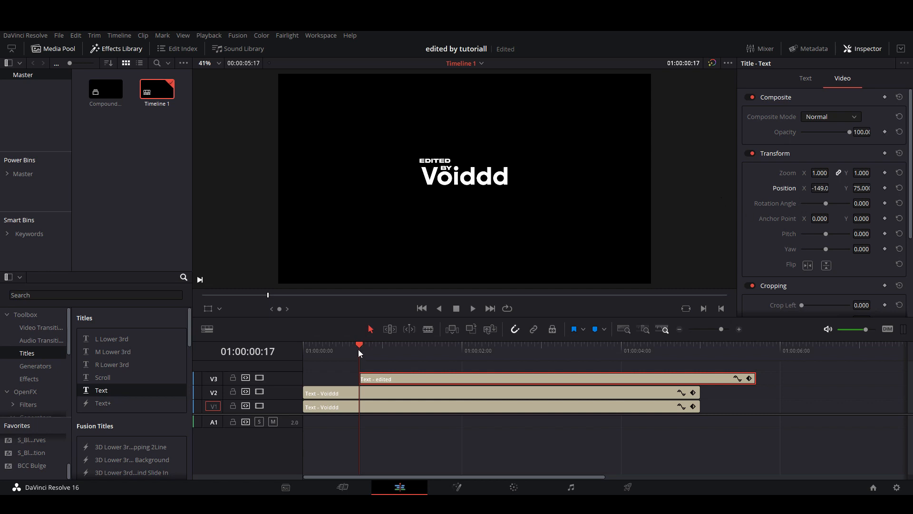
{"action": "mouse_move", "coordinate": [354, 353]}
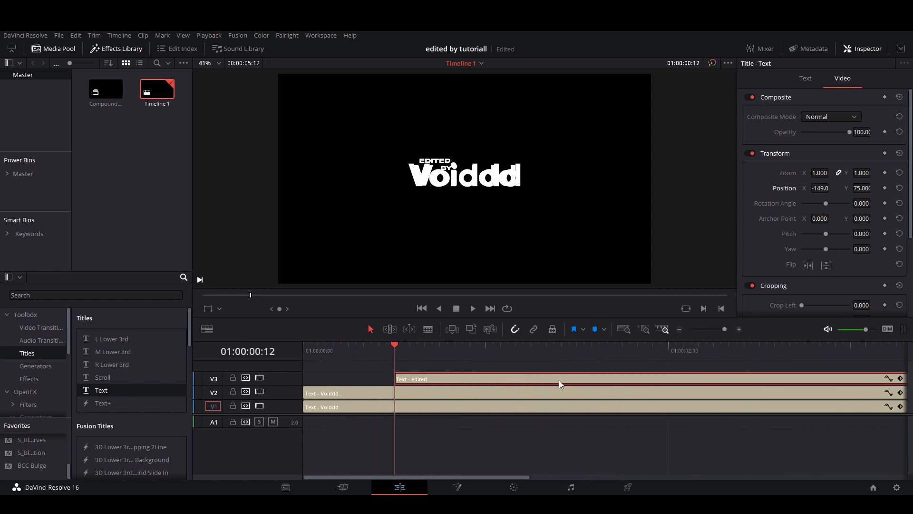
{"action": "mouse_move", "coordinate": [882, 173]}
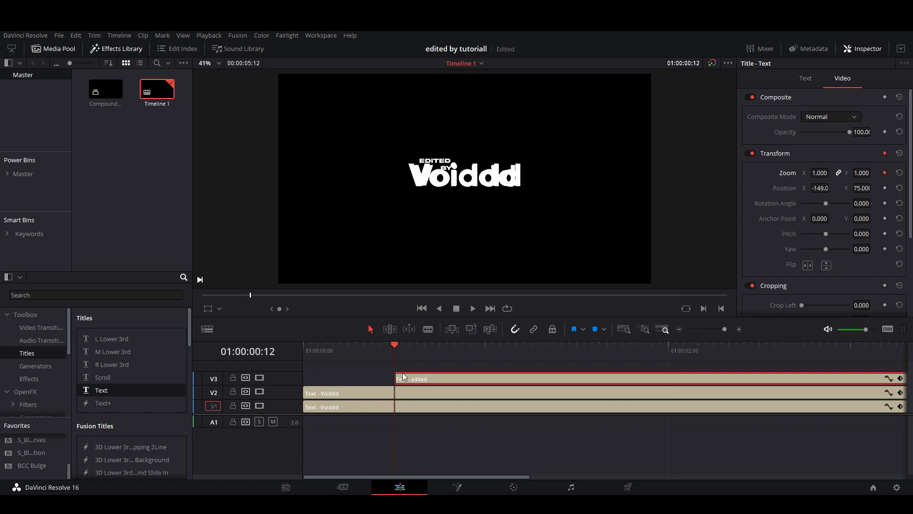
{"action": "mouse_move", "coordinate": [447, 365]}
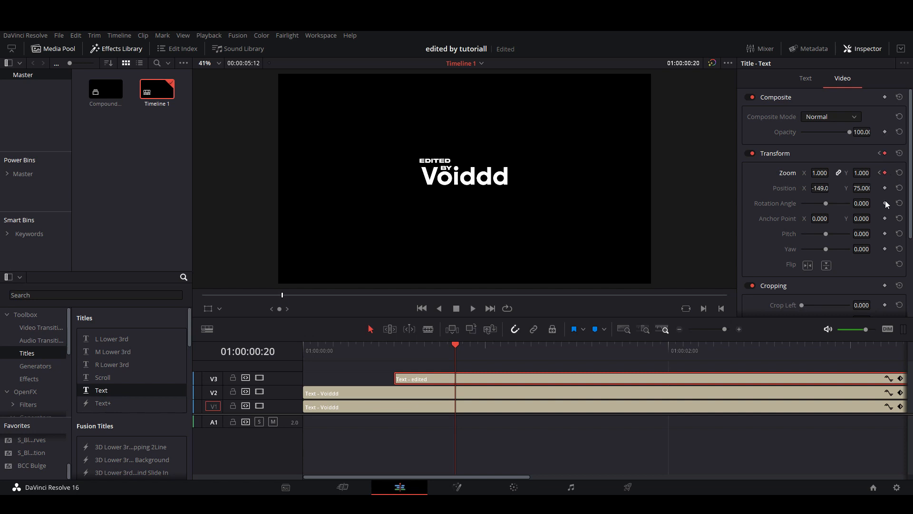
{"action": "mouse_move", "coordinate": [877, 256]}
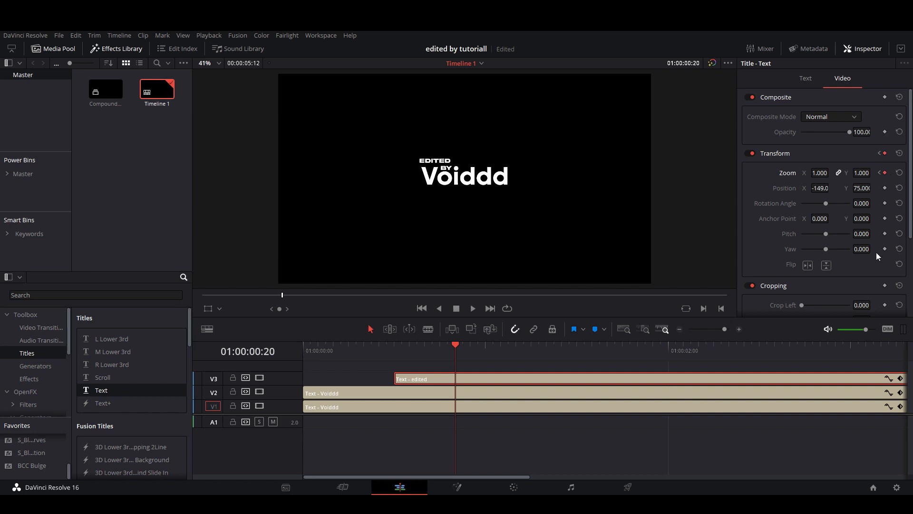
- Add a second zoom keyframe at frame 20 scaling EDITED BY to 1.310
{"action": "left_click", "coordinate": [486, 350]}
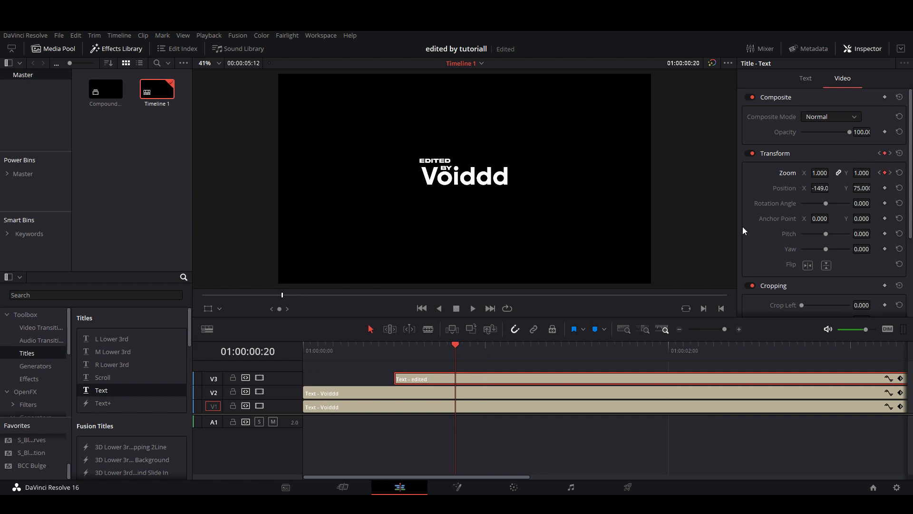
{"action": "mouse_move", "coordinate": [870, 174]}
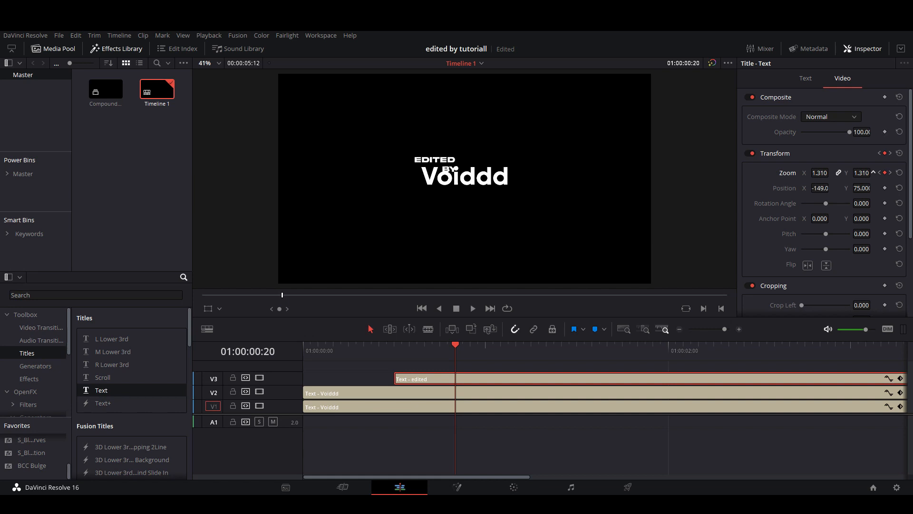
{"action": "mouse_move", "coordinate": [399, 351]}
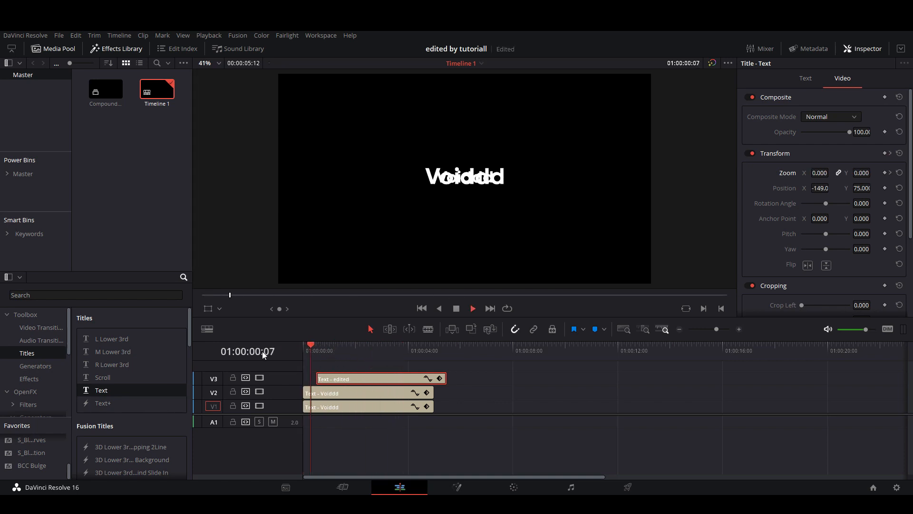
{"action": "left_click", "coordinate": [316, 345]}
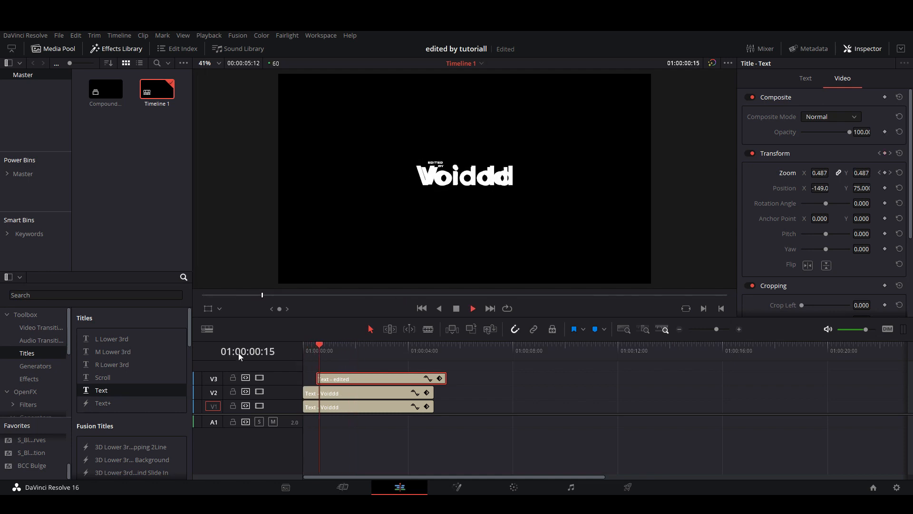
{"action": "left_click", "coordinate": [426, 350]}
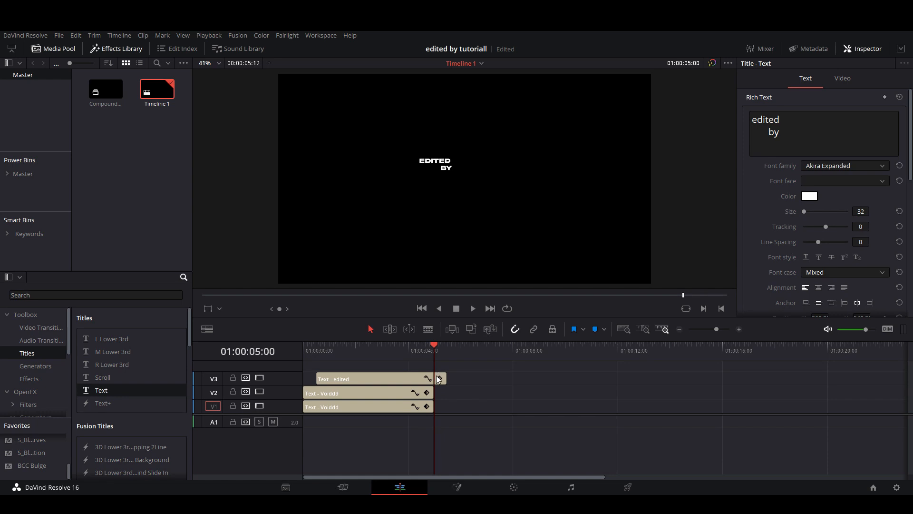
- Combine the three text clips into Compound Clip 2
{"action": "left_click", "coordinate": [371, 379]}
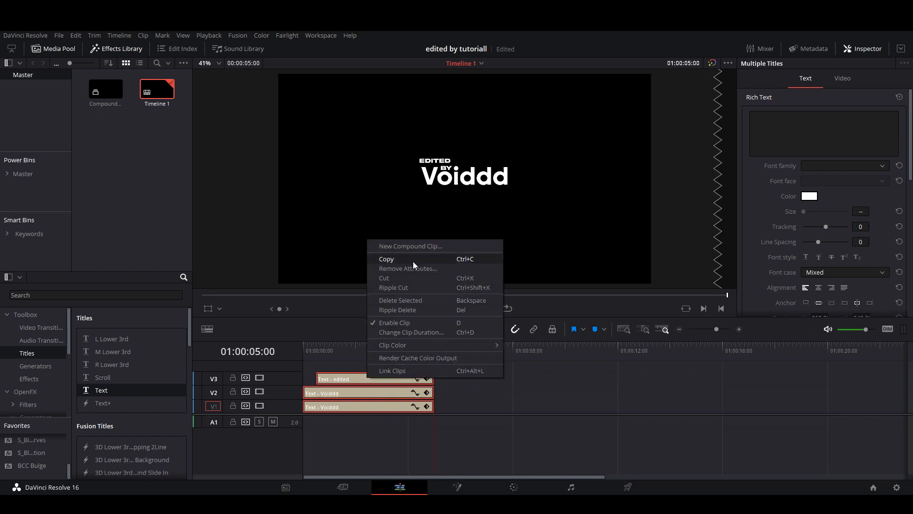
{"action": "mouse_move", "coordinate": [392, 262]}
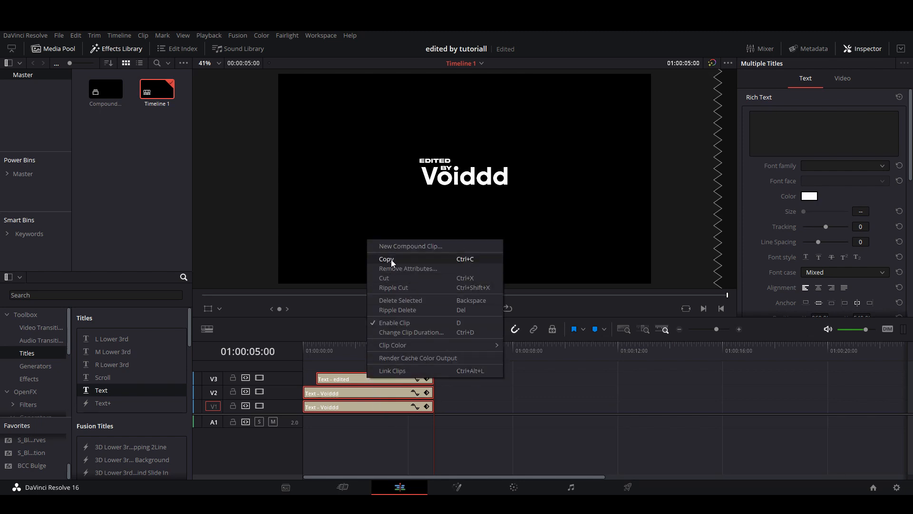
{"action": "left_click", "coordinate": [411, 246]}
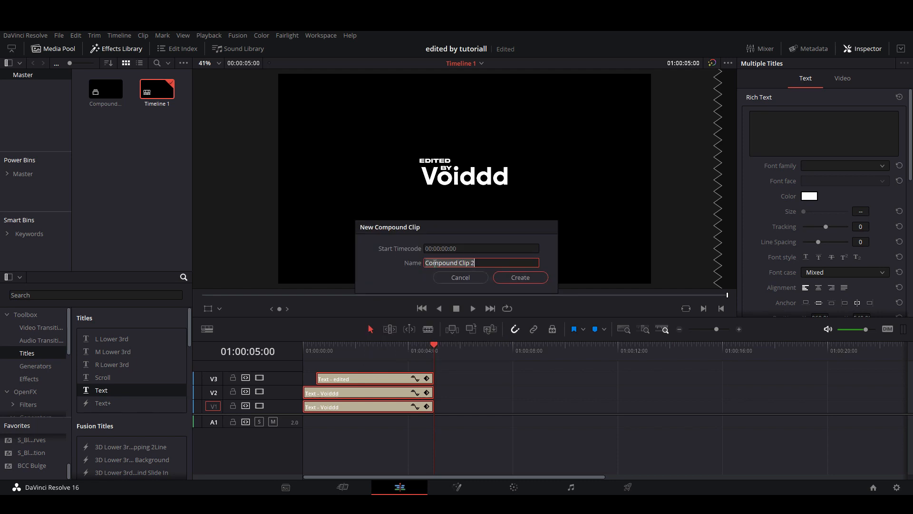
{"action": "left_click", "coordinate": [520, 278]}
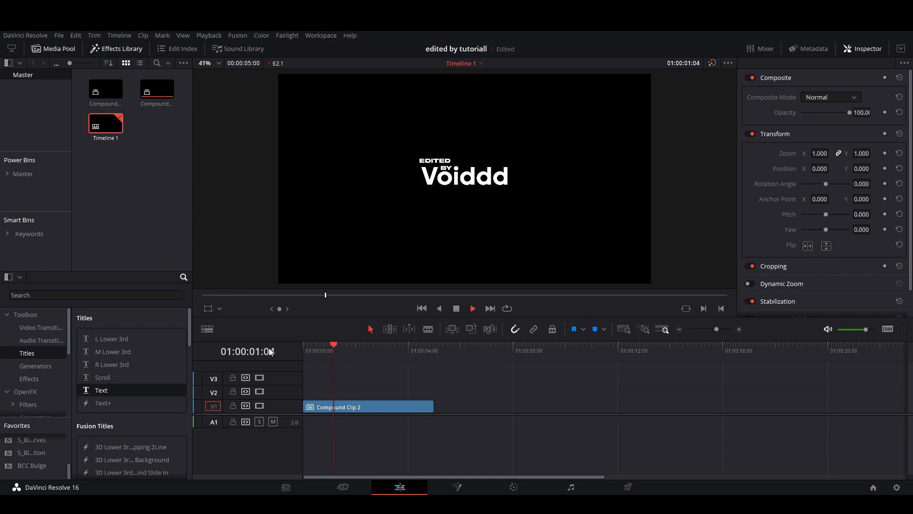
- Enlarge track height and drag fade handles so Compound Clip 2 fades out at its end
{"action": "left_click", "coordinate": [428, 350]}
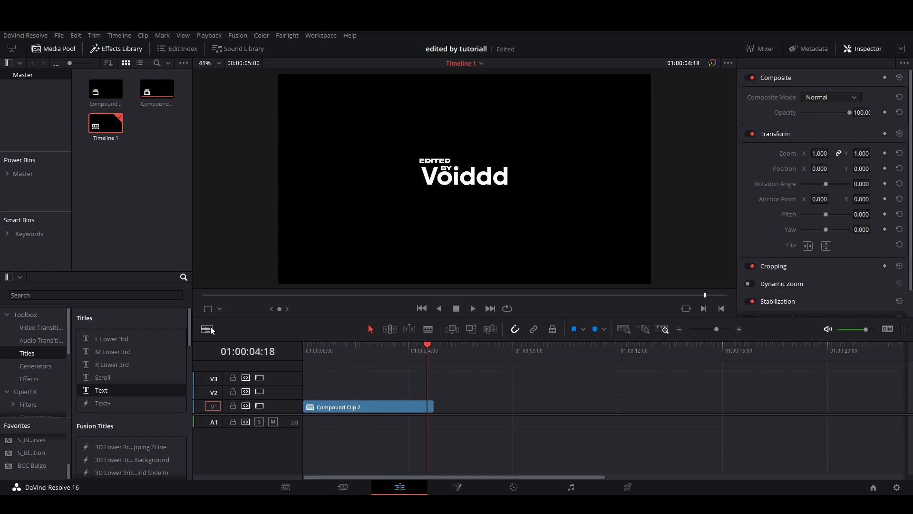
{"action": "left_click", "coordinate": [206, 329]}
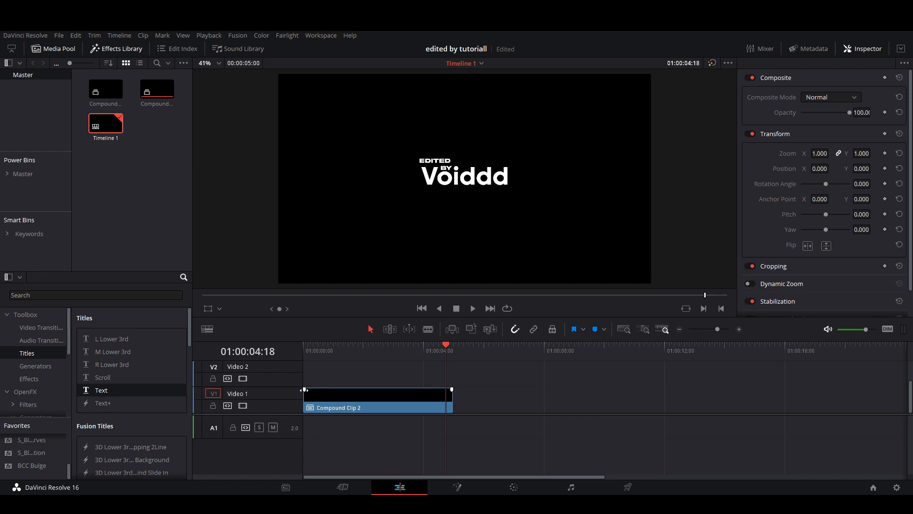
{"action": "left_click_drag", "start_coordinate": [451, 392], "coordinate": [447, 393]}
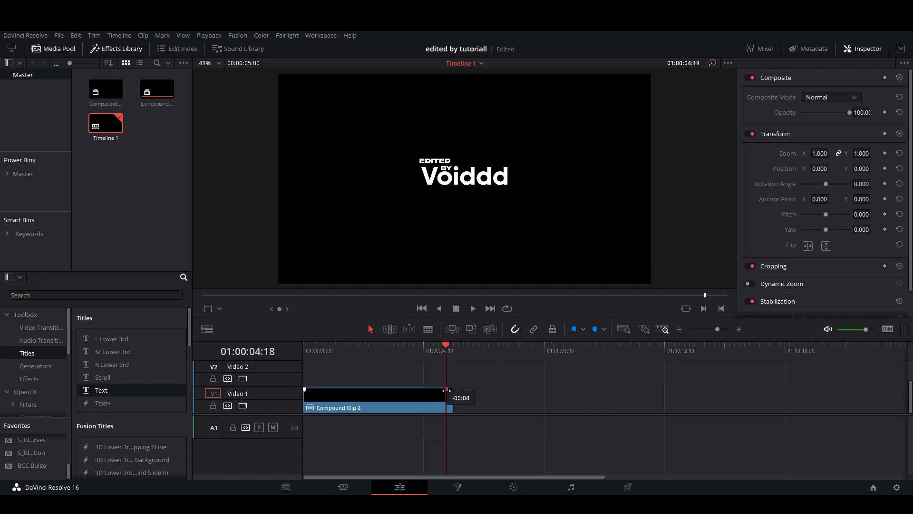
{"action": "left_click_drag", "start_coordinate": [447, 398], "coordinate": [430, 398]}
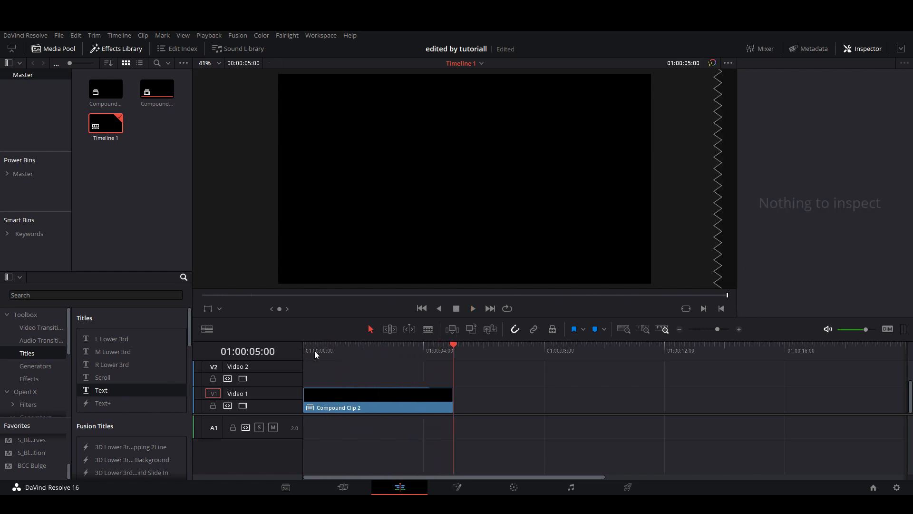
- Trim Compound Clip 2 to end near 3 seconds 10 frames and cancel the New Timeline dialog
{"action": "left_click", "coordinate": [422, 359]}
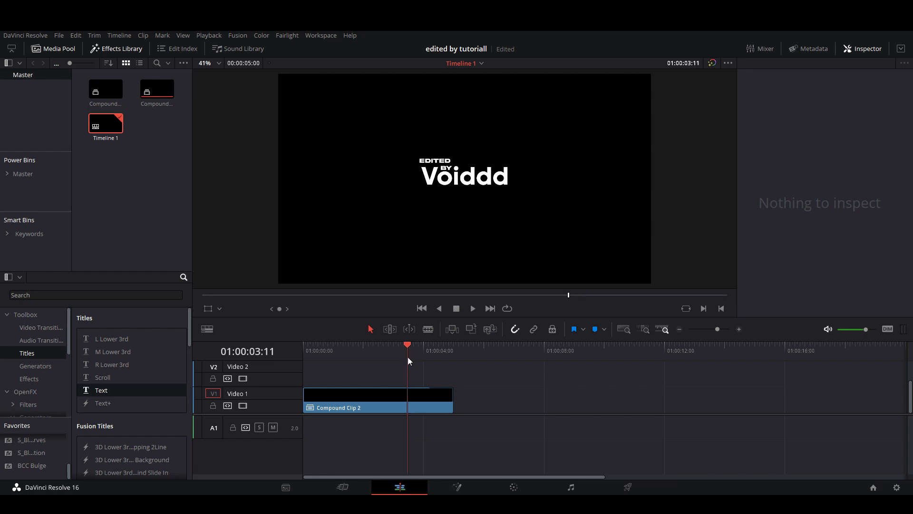
{"action": "left_click", "coordinate": [416, 399]}
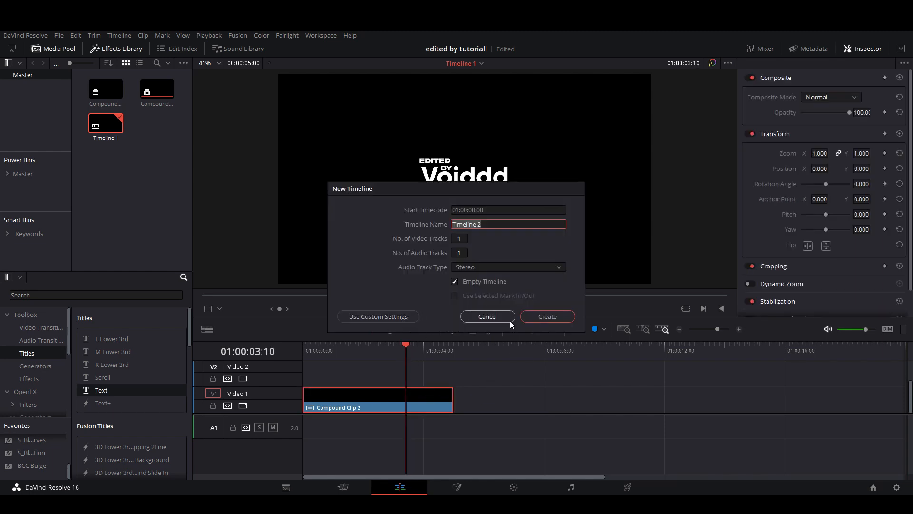
{"action": "left_click", "coordinate": [486, 316]}
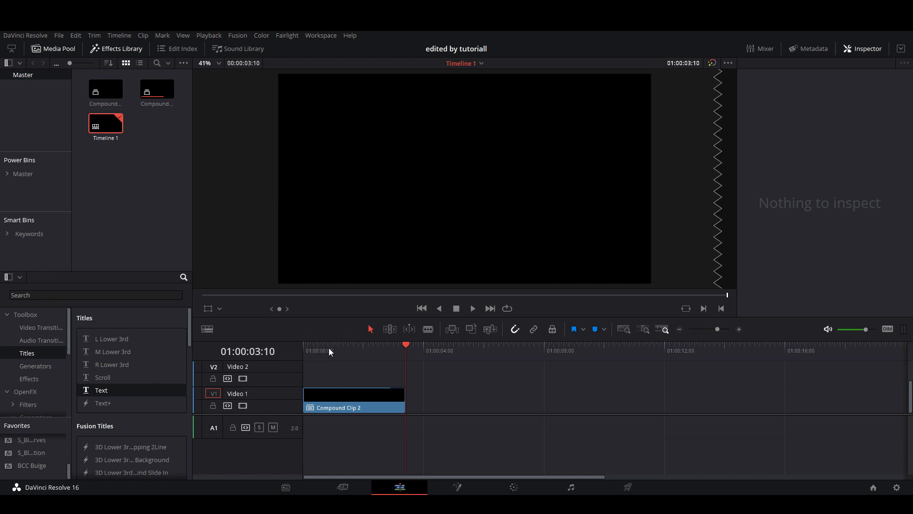
- Select Compound Clip 2 and switch to the Deliver page with render settings showing
{"action": "left_click", "coordinate": [331, 350]}
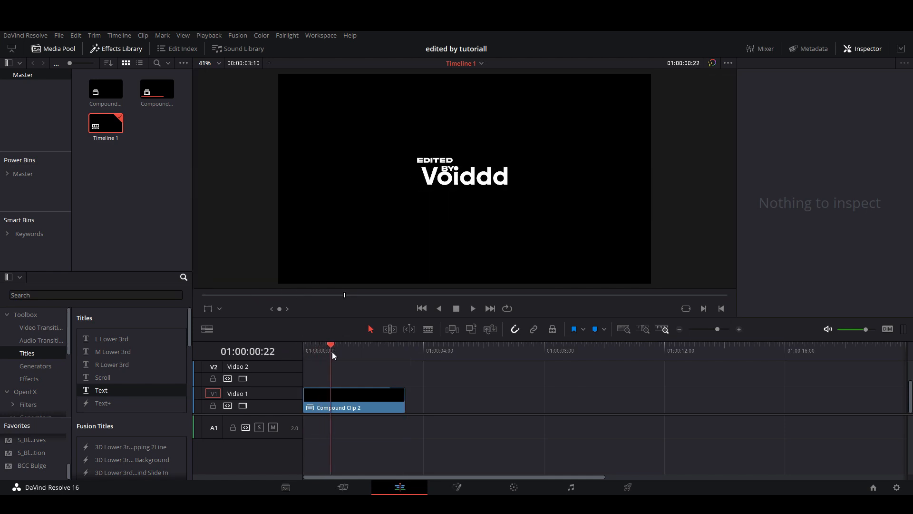
{"action": "left_click", "coordinate": [354, 400]}
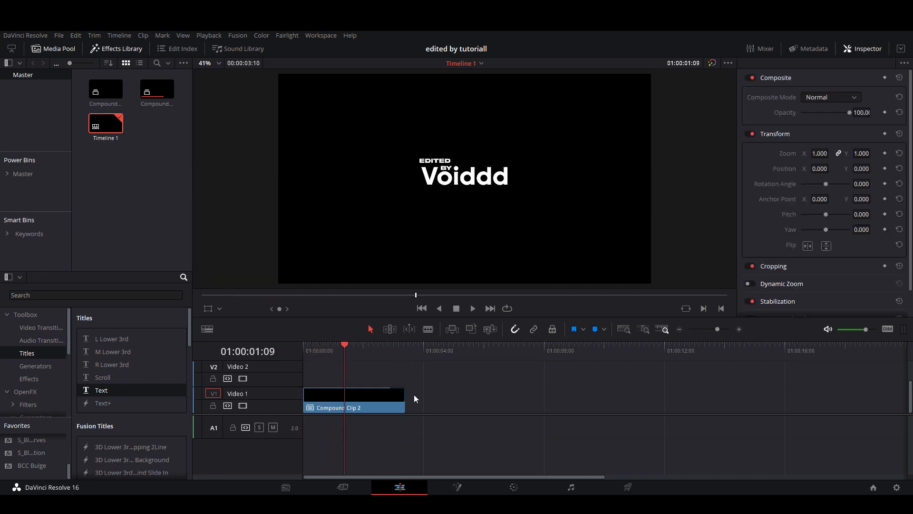
{"action": "left_click", "coordinate": [626, 487]}
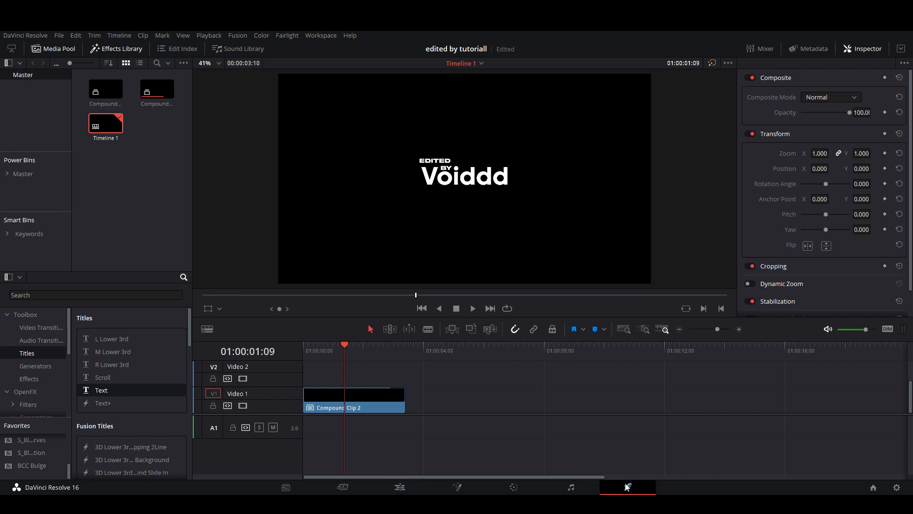
{"action": "left_click", "coordinate": [627, 486]}
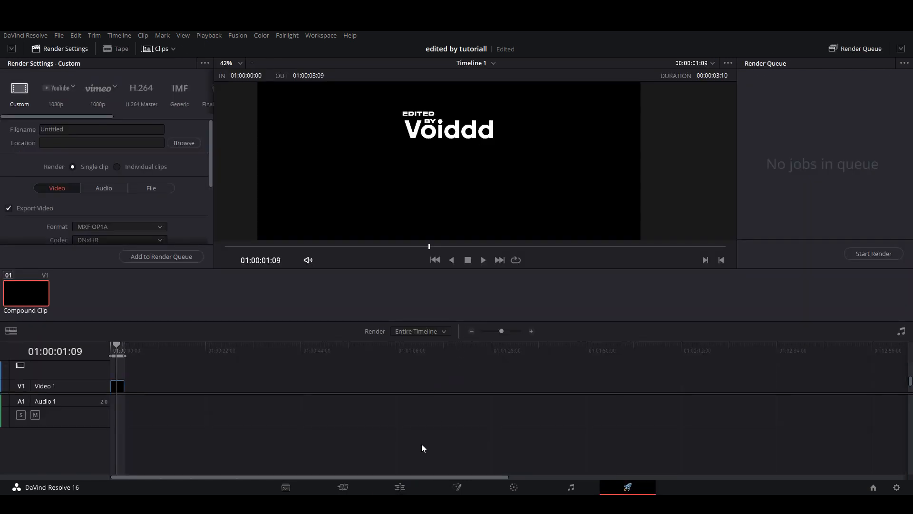